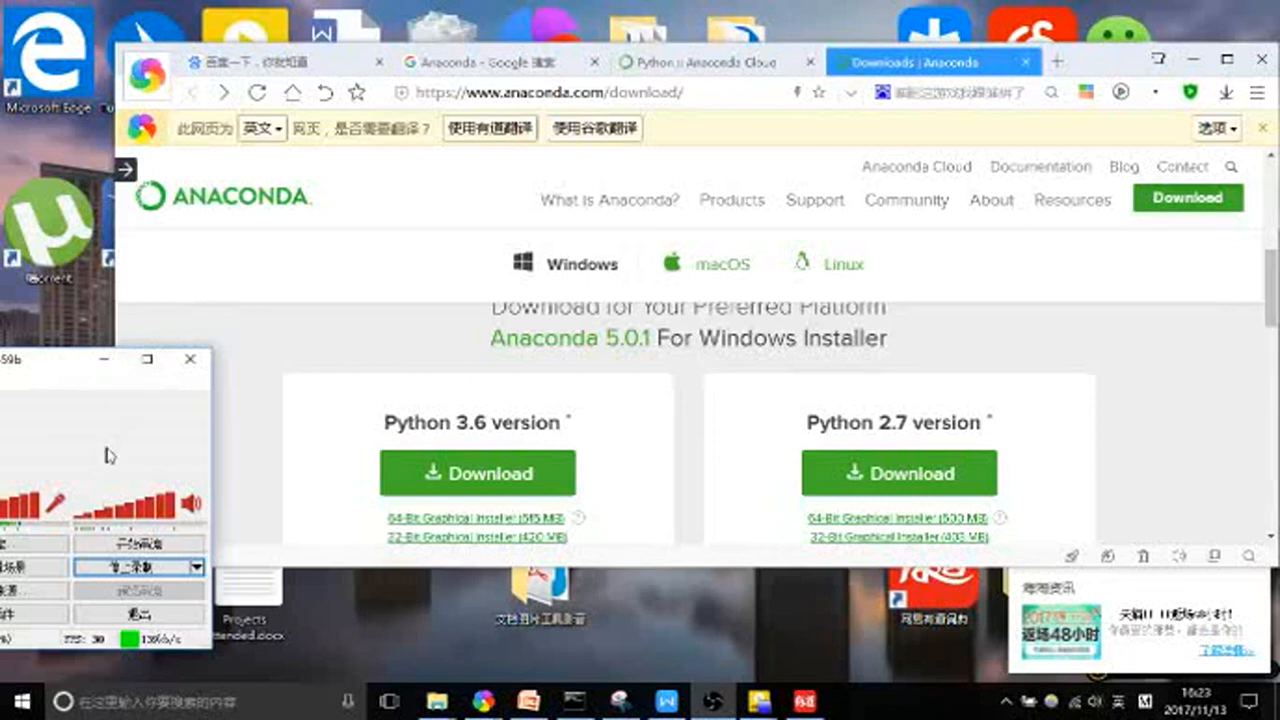
mouse_move(428, 364)
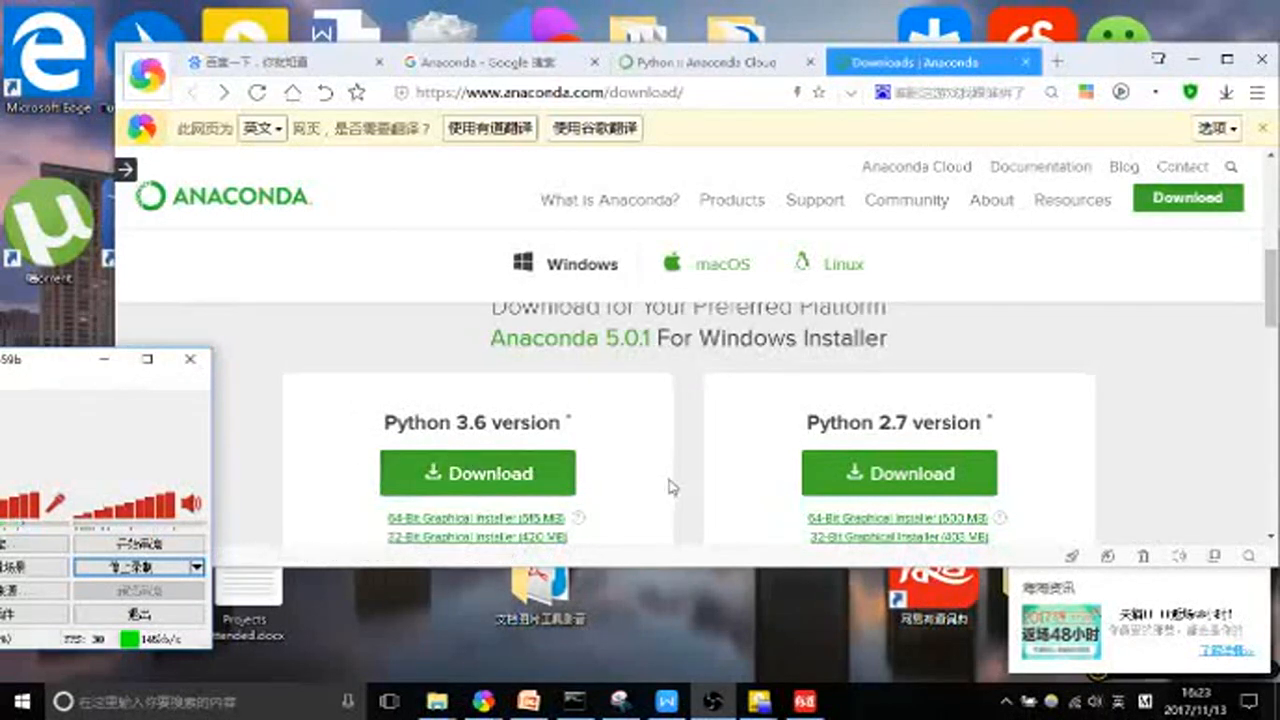
mouse_move(798, 520)
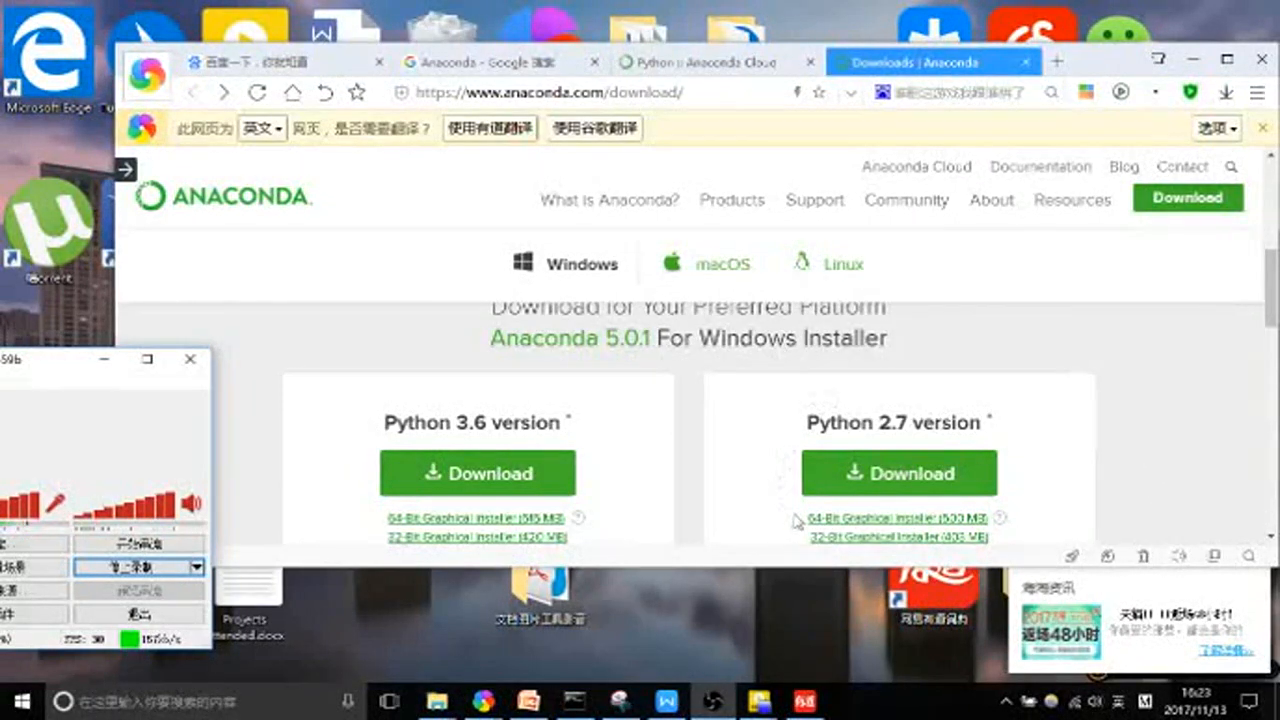
mouse_move(792, 482)
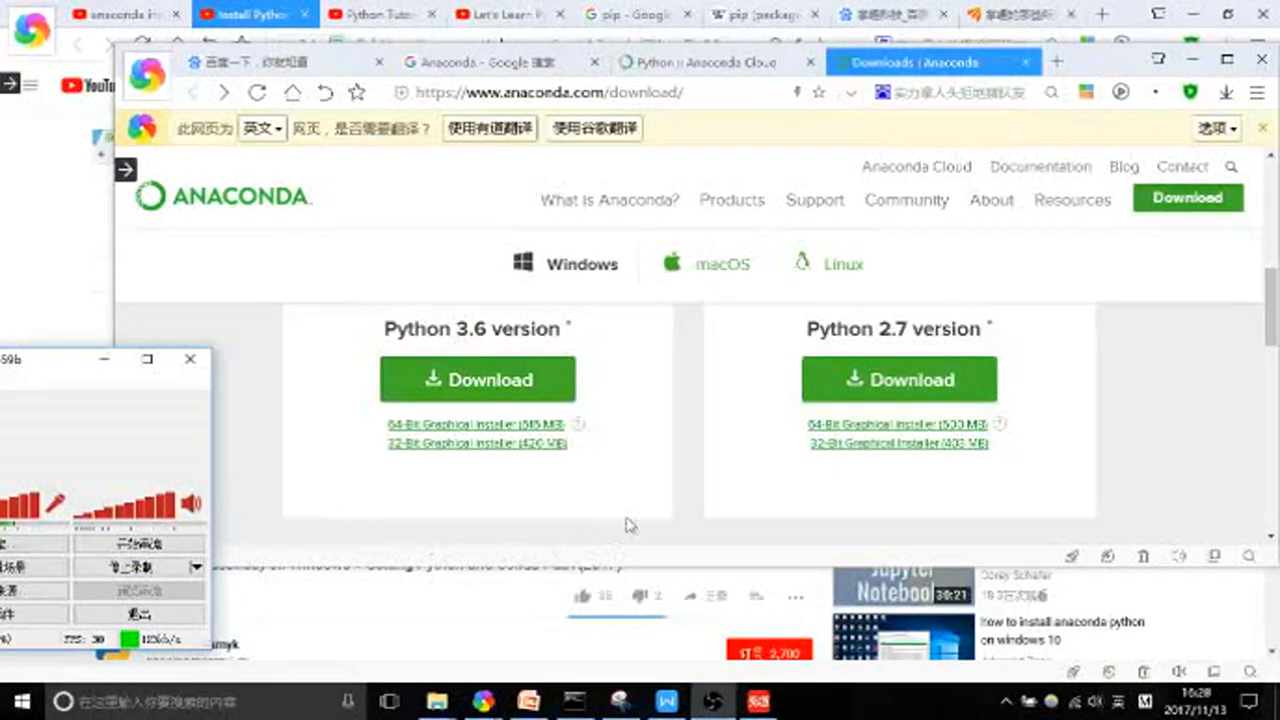
mouse_move(376, 364)
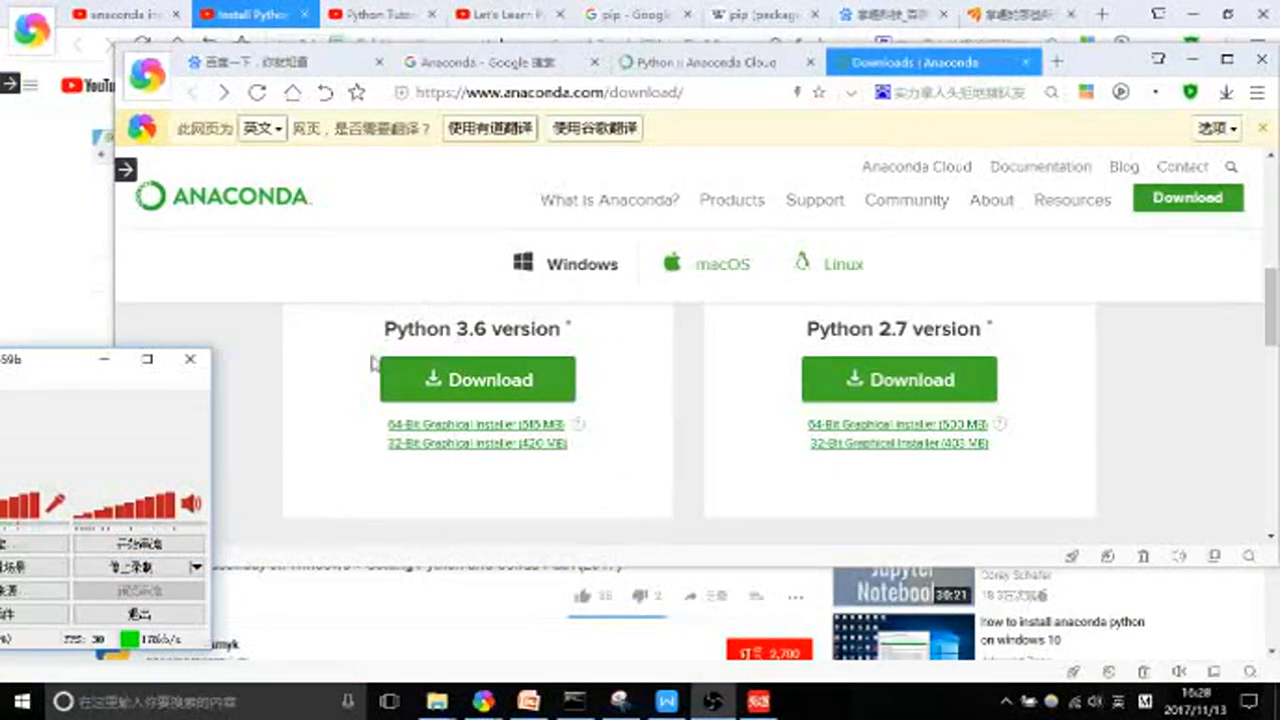
Download the Anaconda 5.0.1 Windows 64-bit installer for Python 3.6 from anaconda.com
left_click(476, 380)
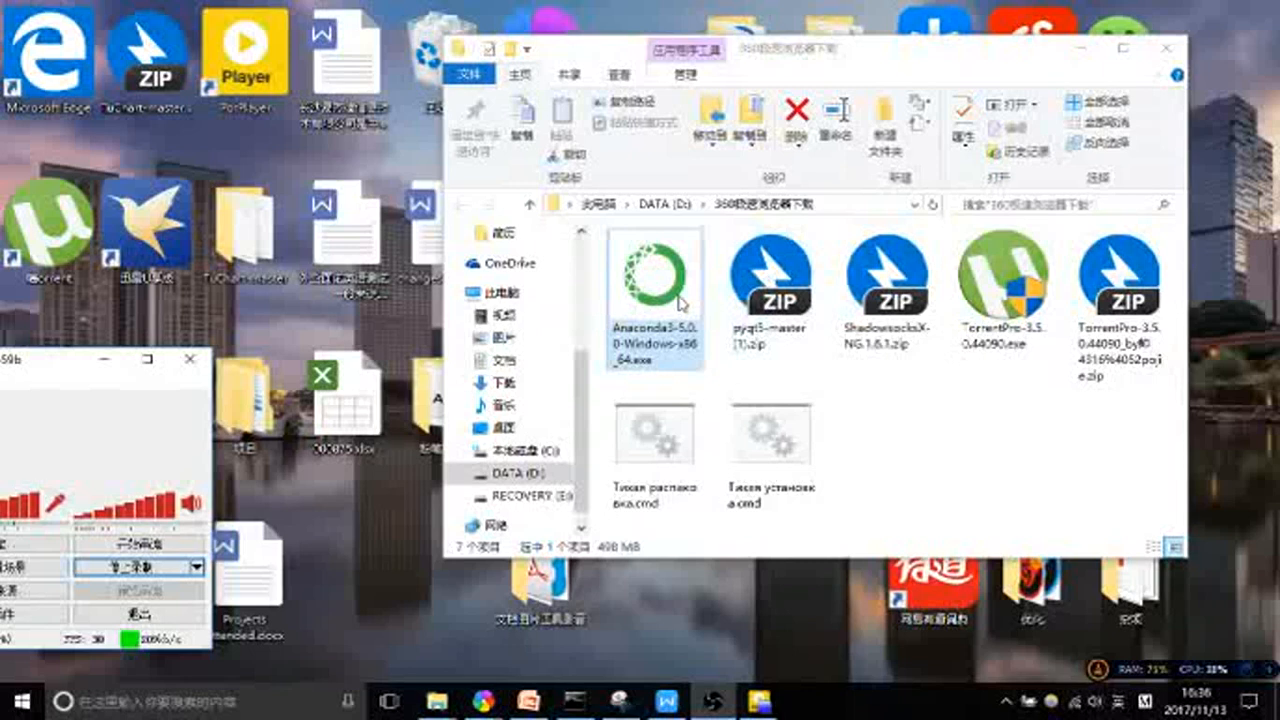
Run the downloaded Anaconda installer for 'Just Me' with the suggested install folder
double_click(656, 280)
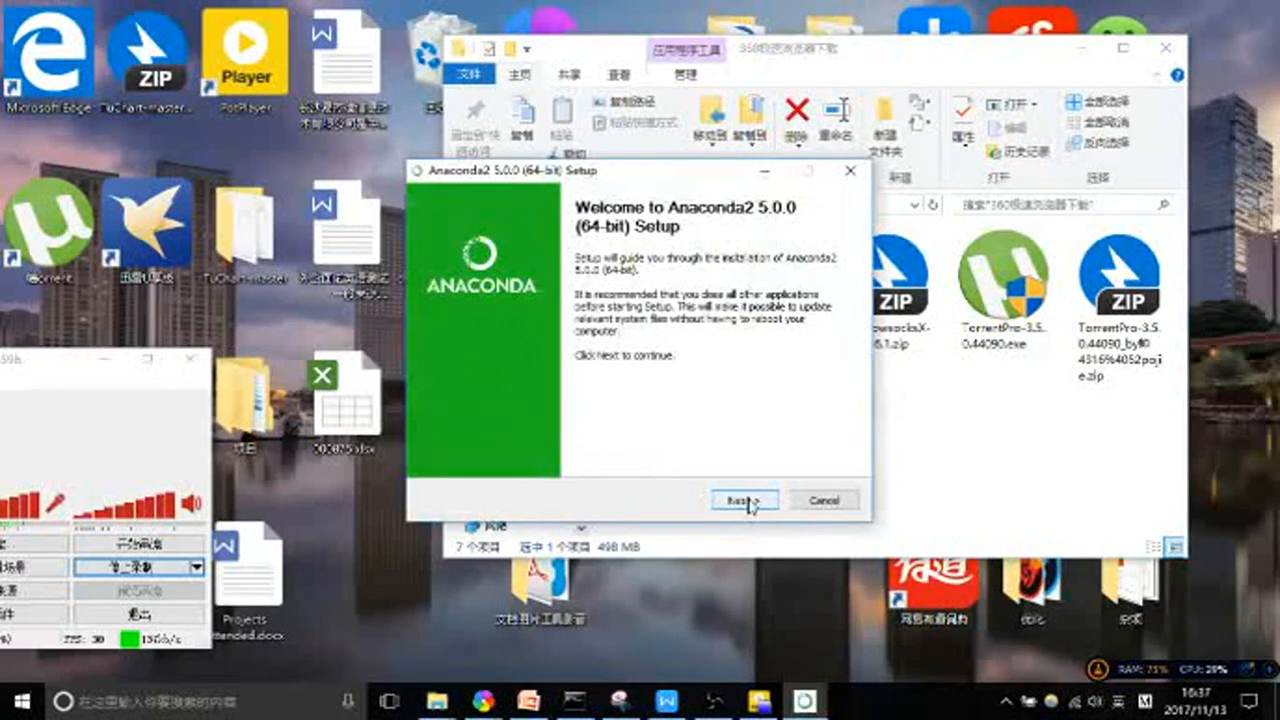
left_click(744, 500)
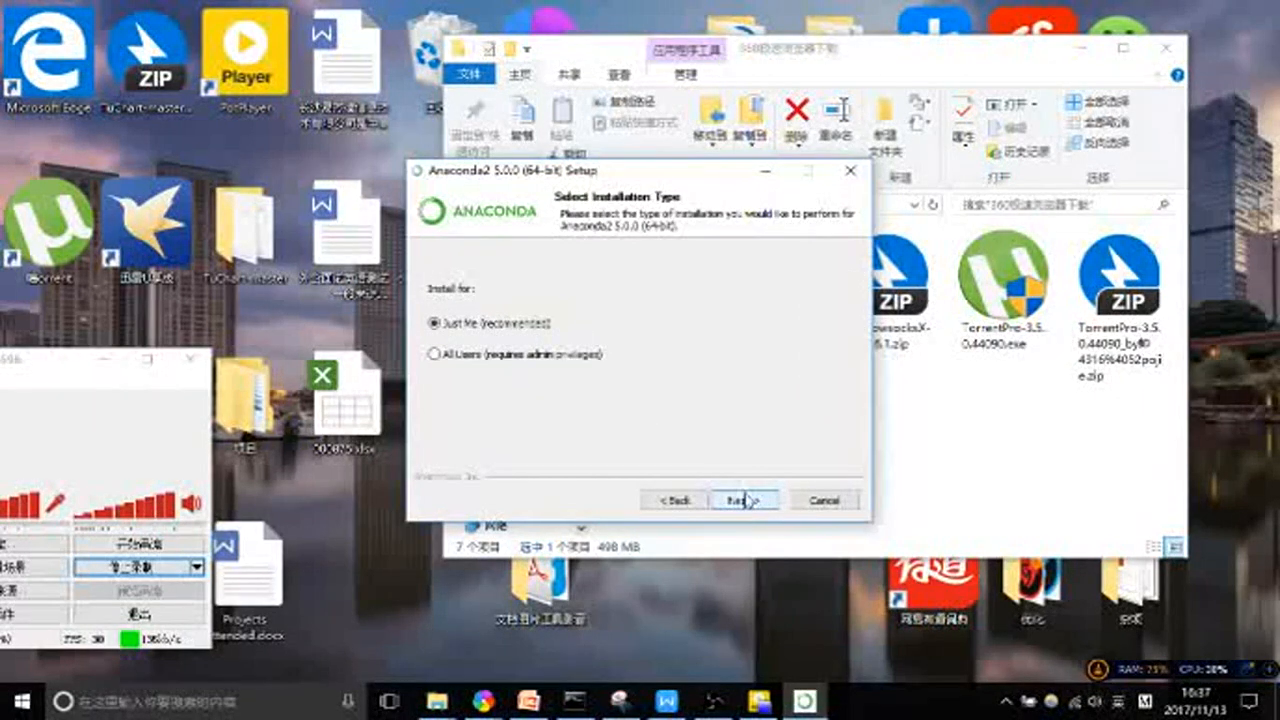
left_click(744, 500)
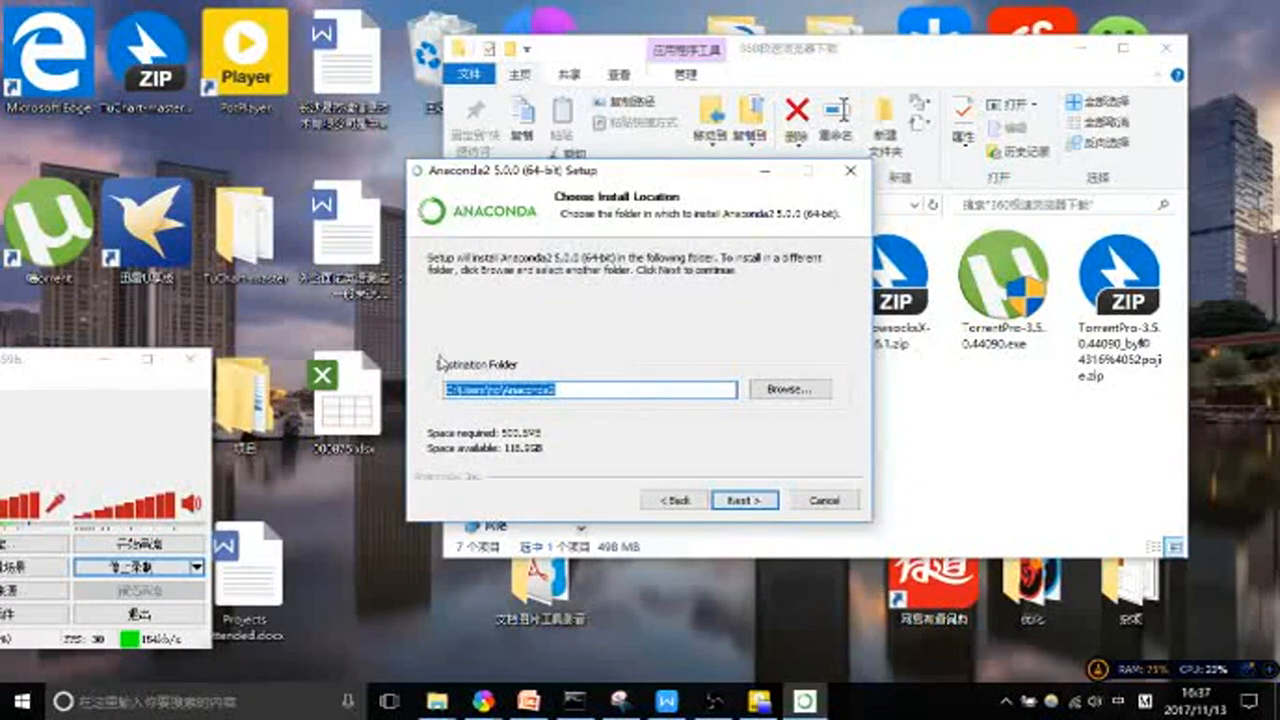
left_click(744, 500)
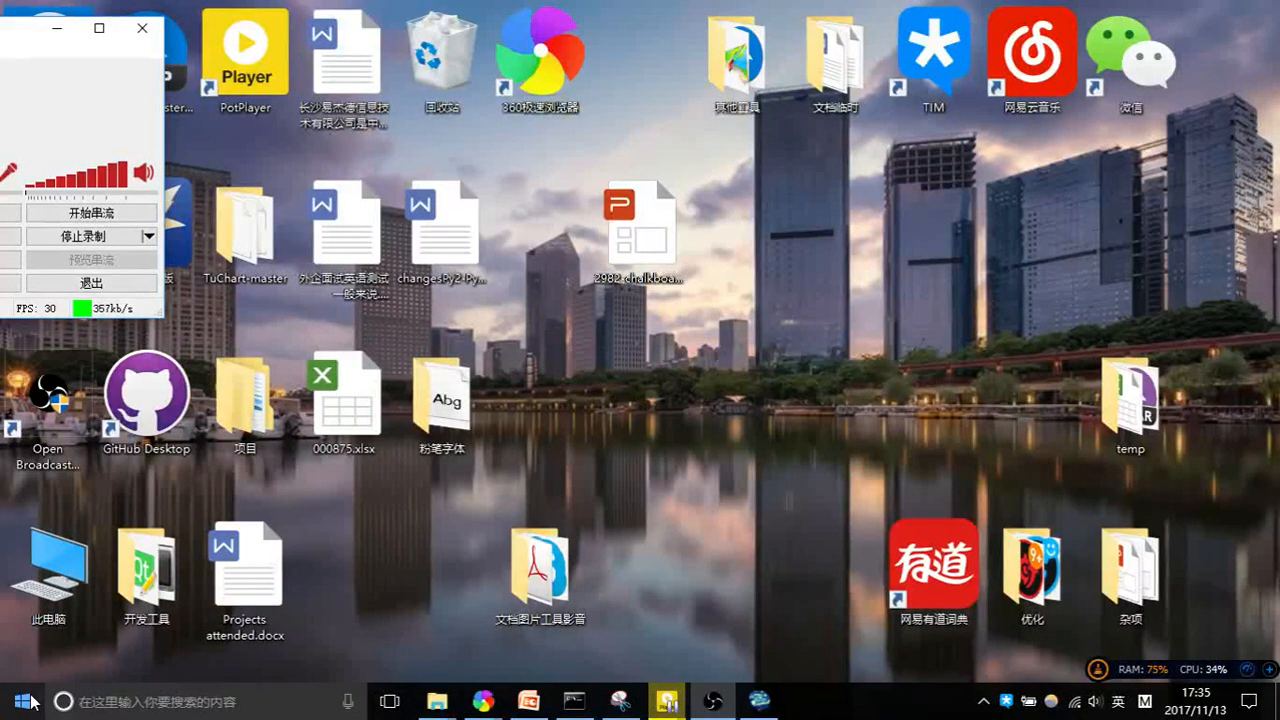
Search the Start menu for Anaconda and launch Anaconda Prompt
left_click(20, 700)
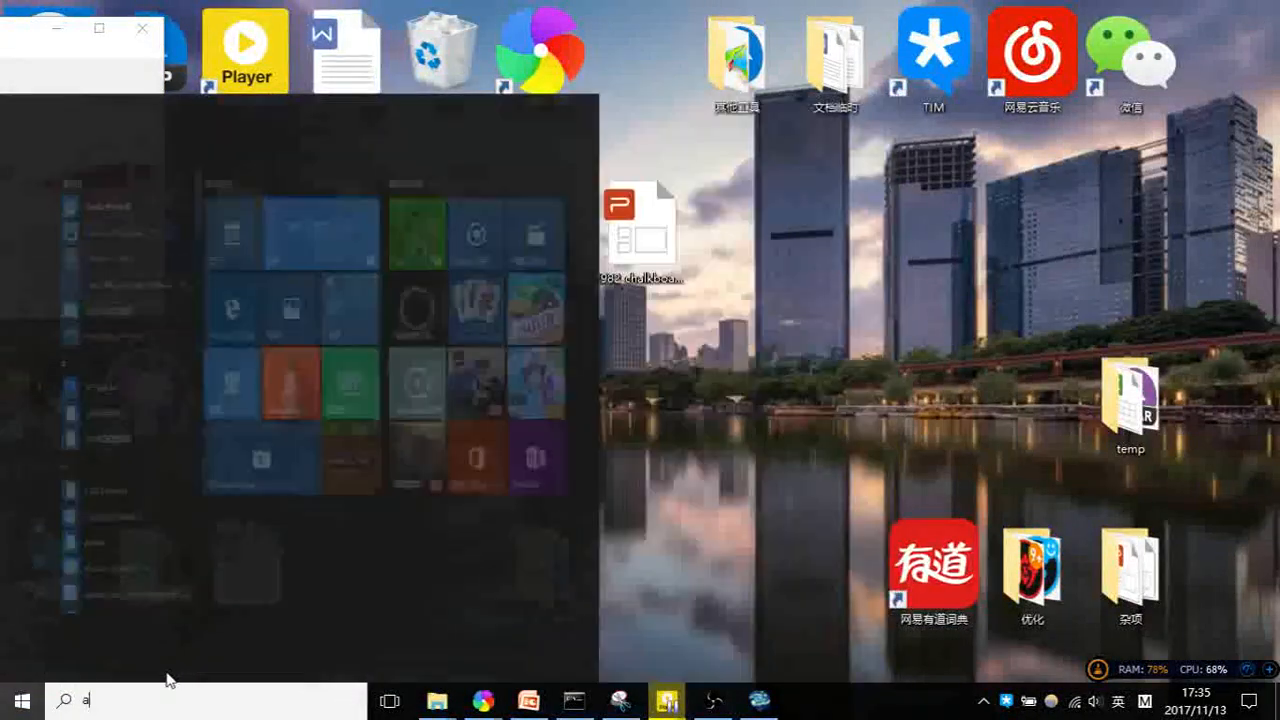
type("n")
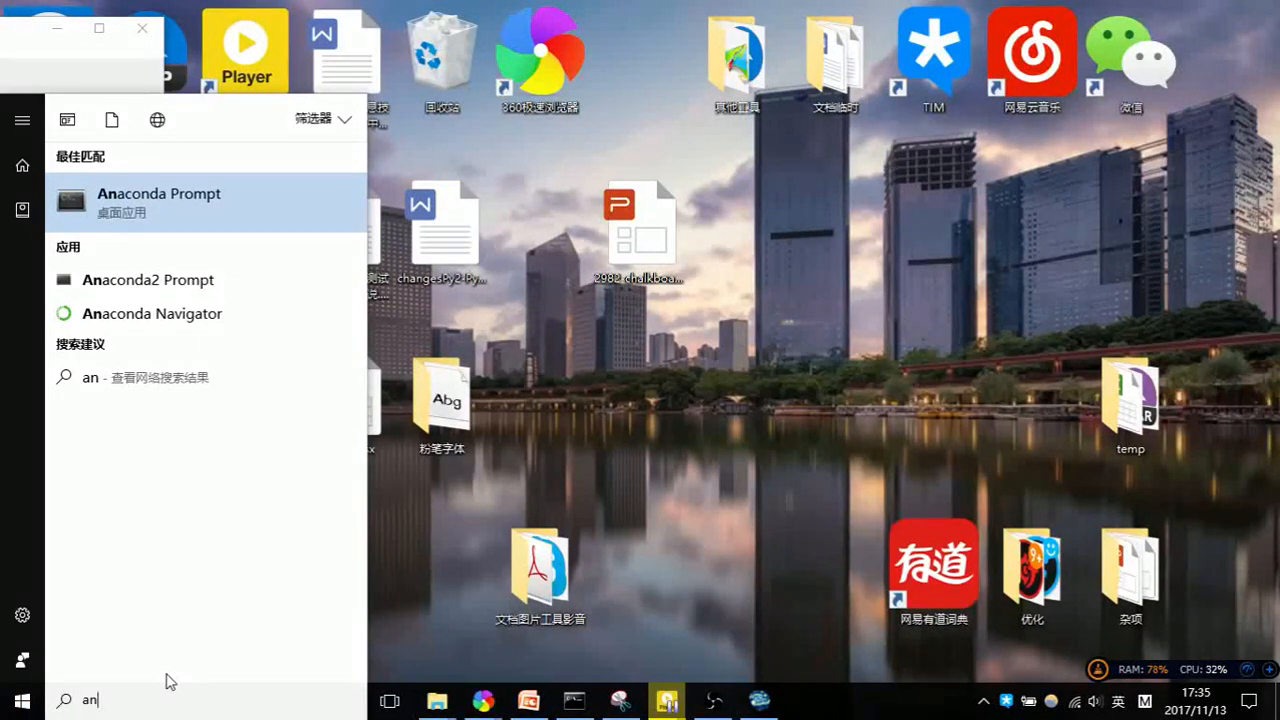
mouse_move(230, 178)
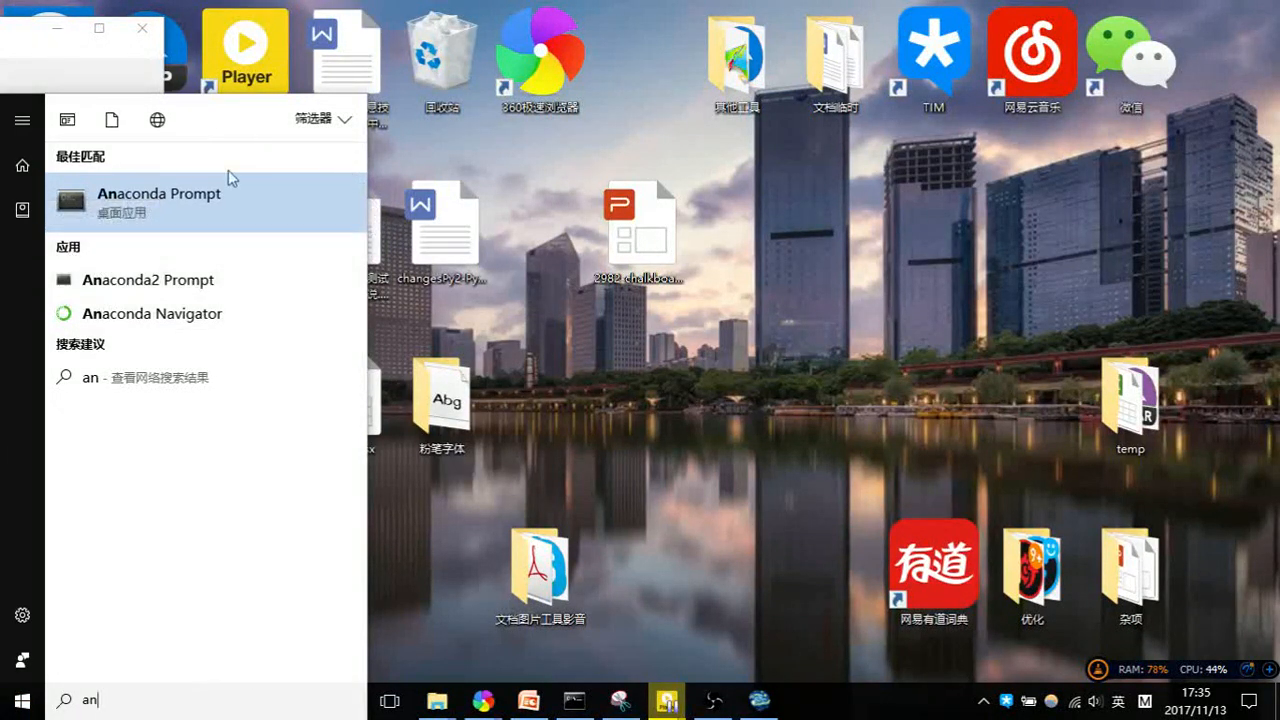
left_click(158, 200)
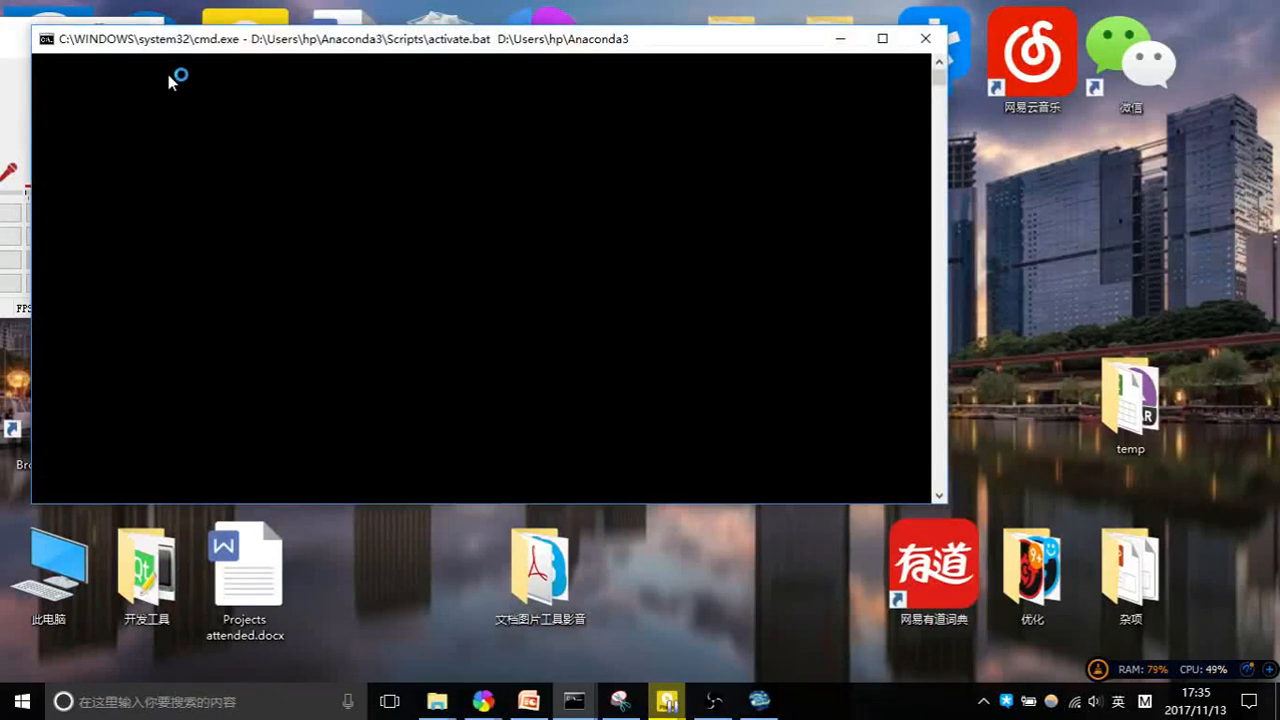
mouse_move(224, 118)
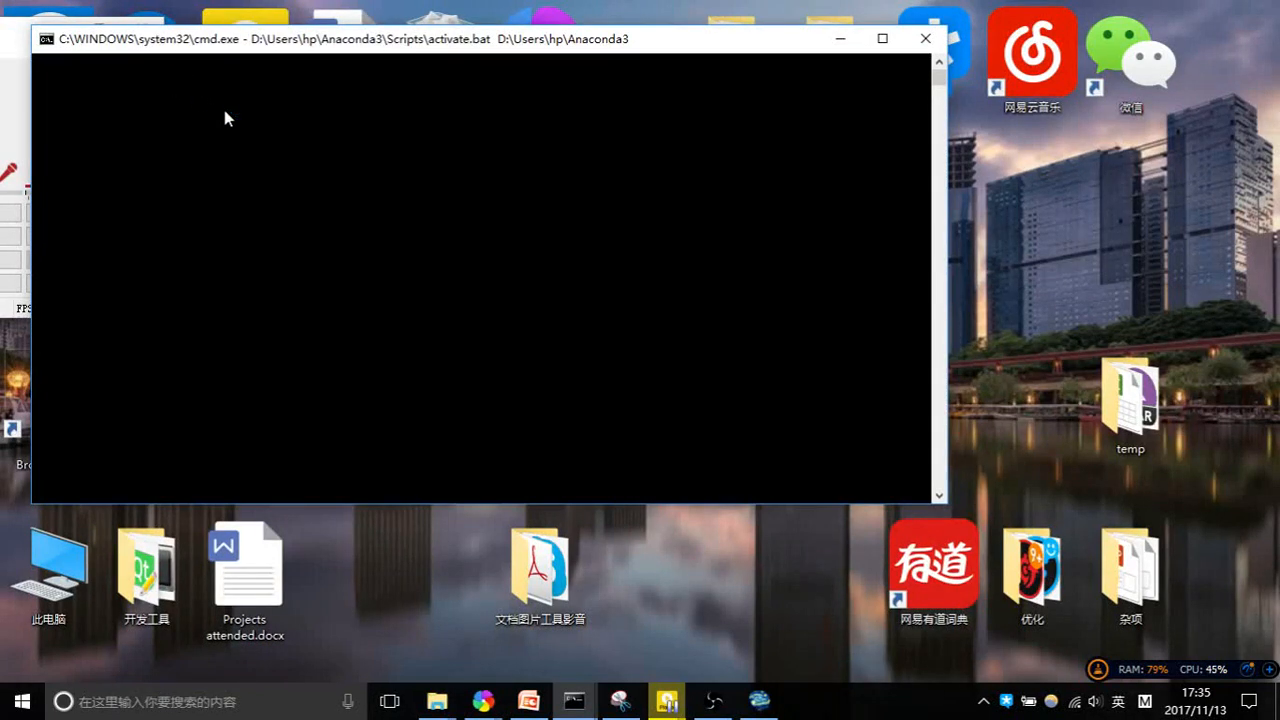
mouse_move(230, 136)
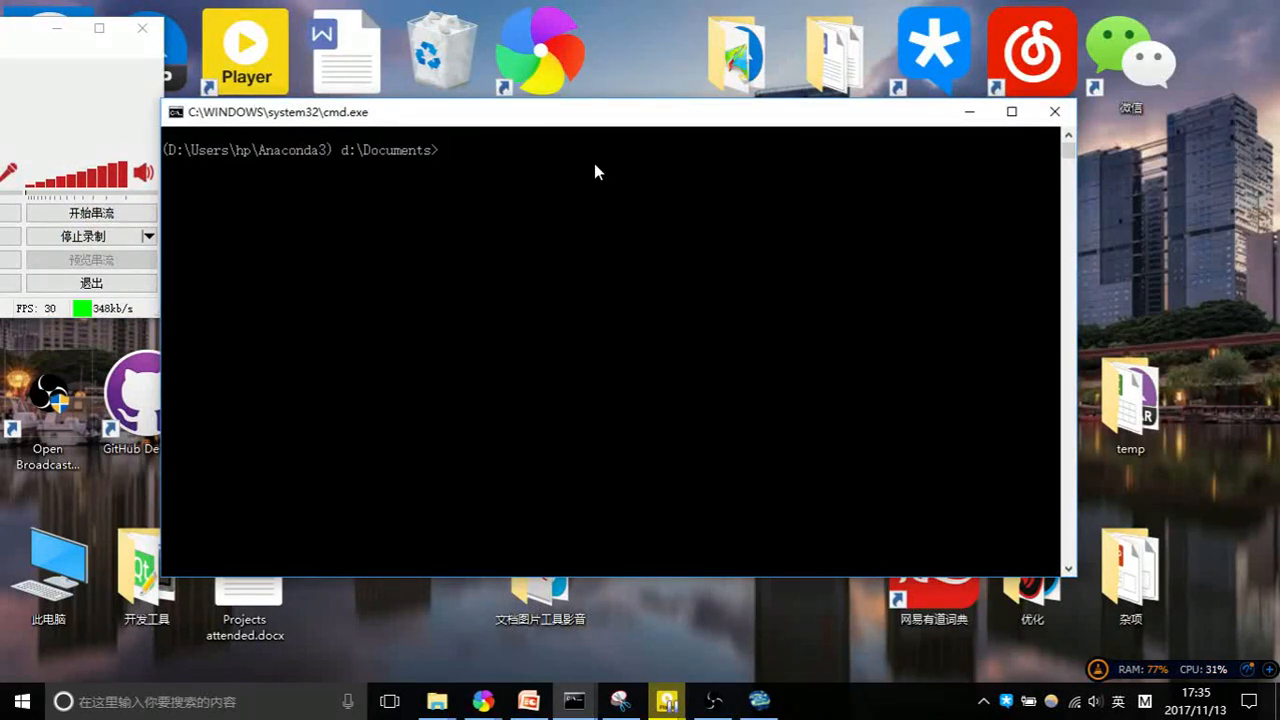
Run 'python --version' in Anaconda Prompt, then close the prompt window
type("python")
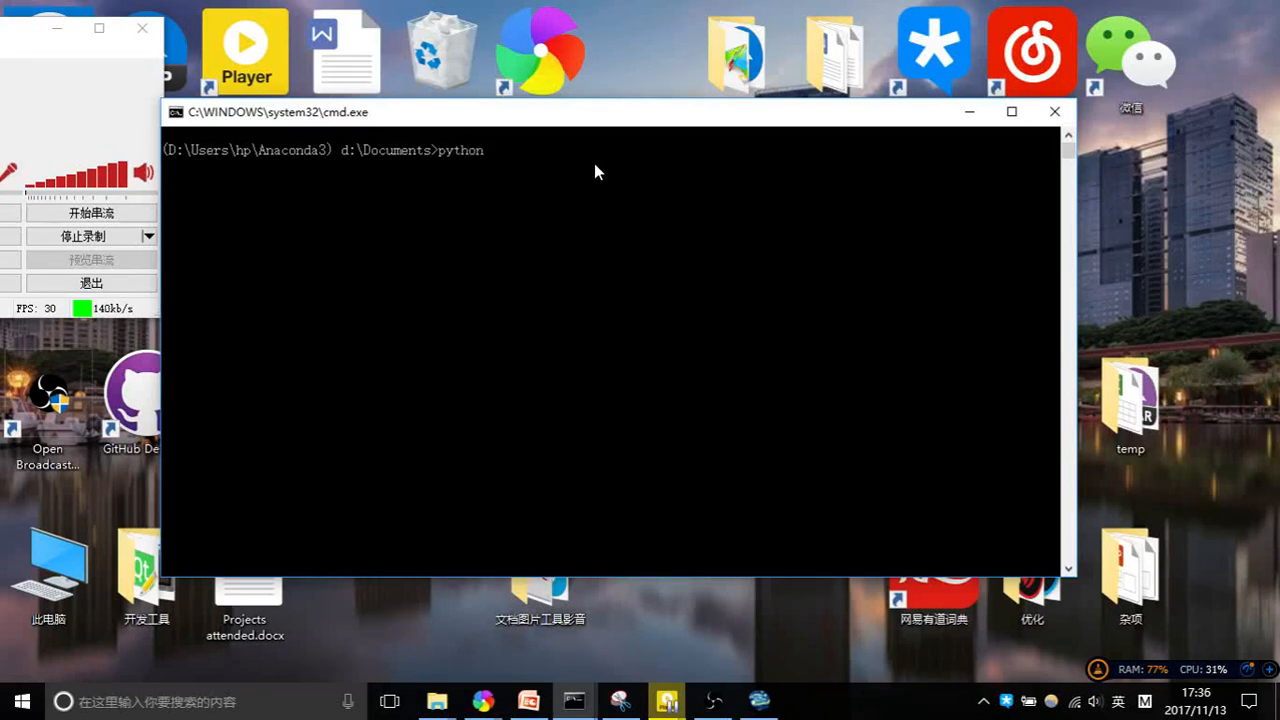
type("--vers")
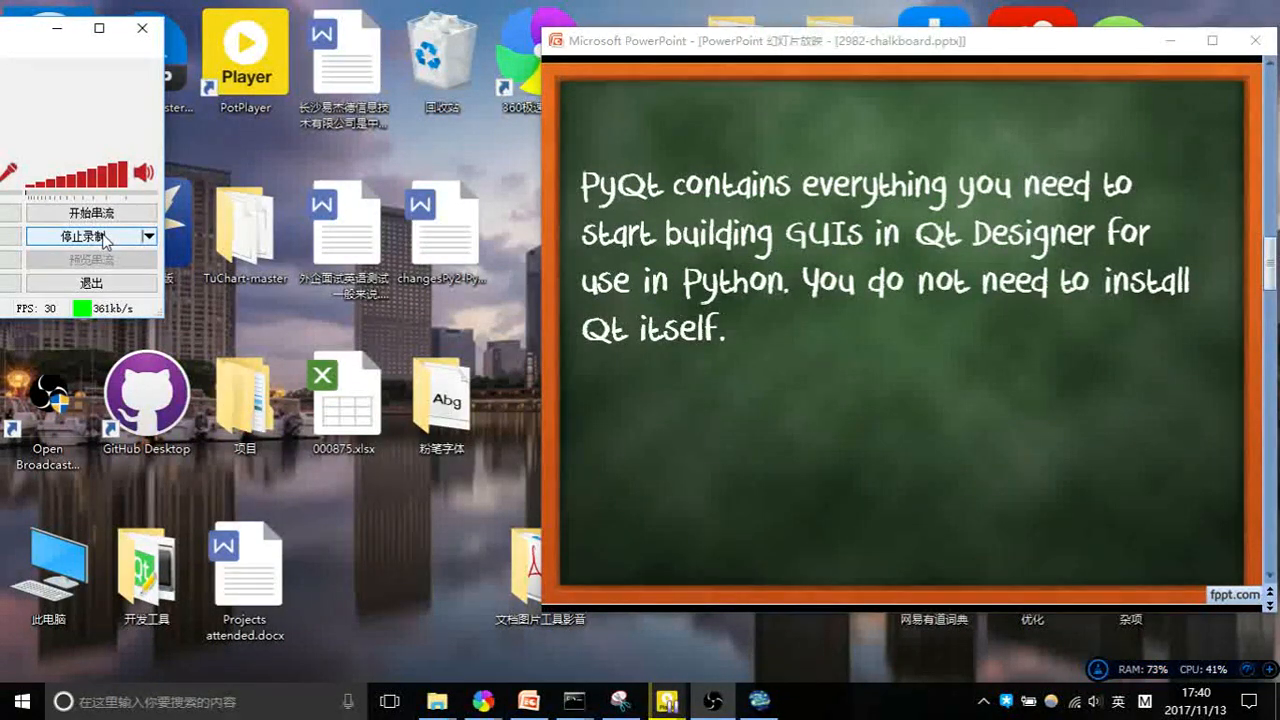
left_click(1256, 40)
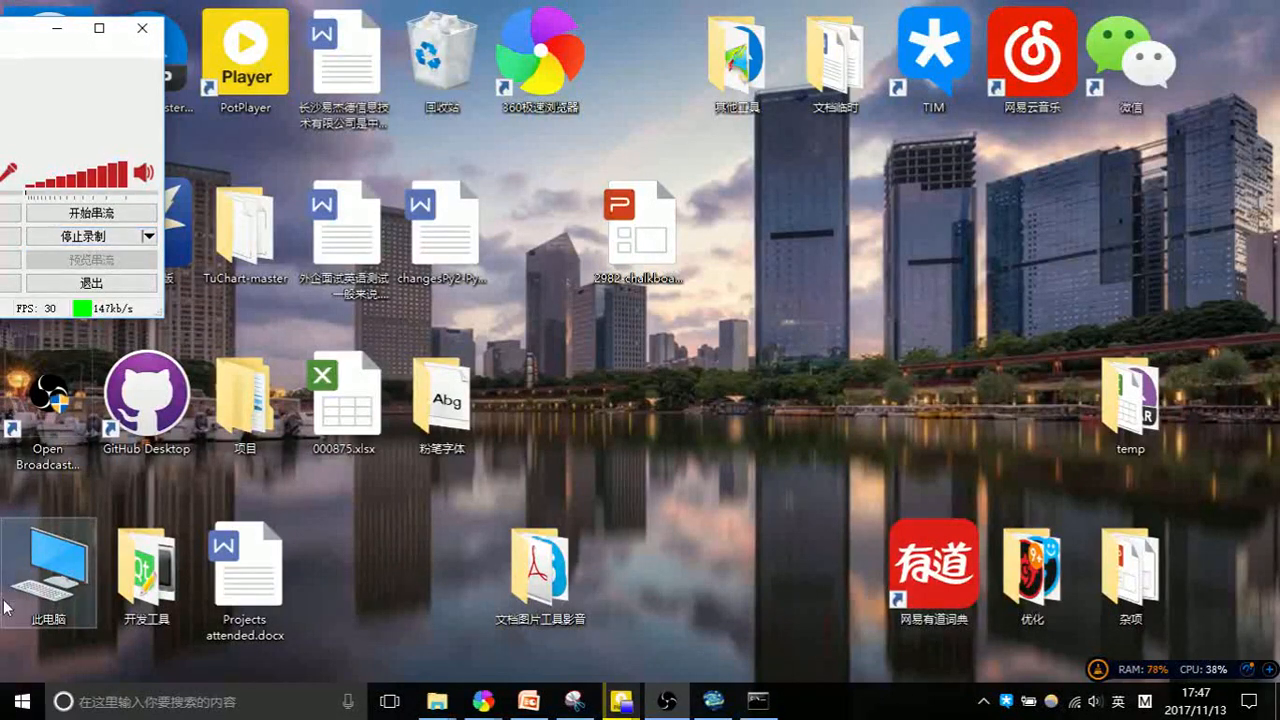
Search 'ana' in the Start menu and launch a fresh Anaconda Prompt
left_click(14, 700)
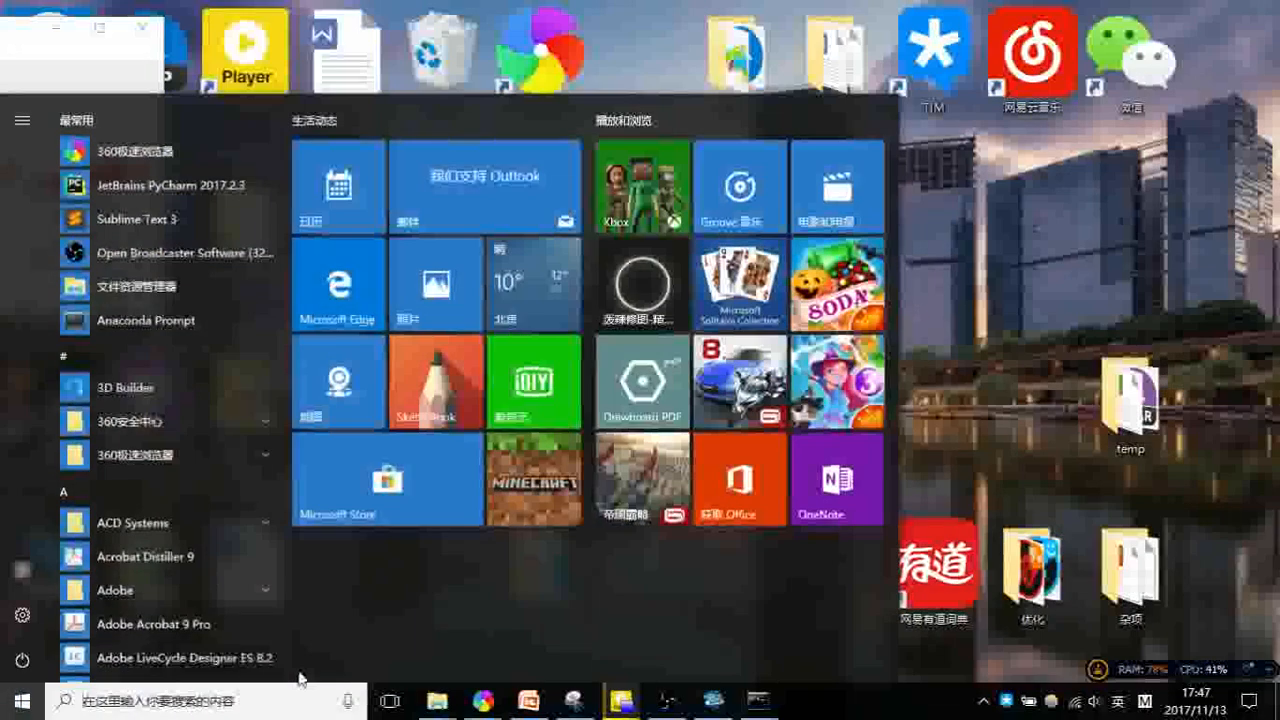
type("ana")
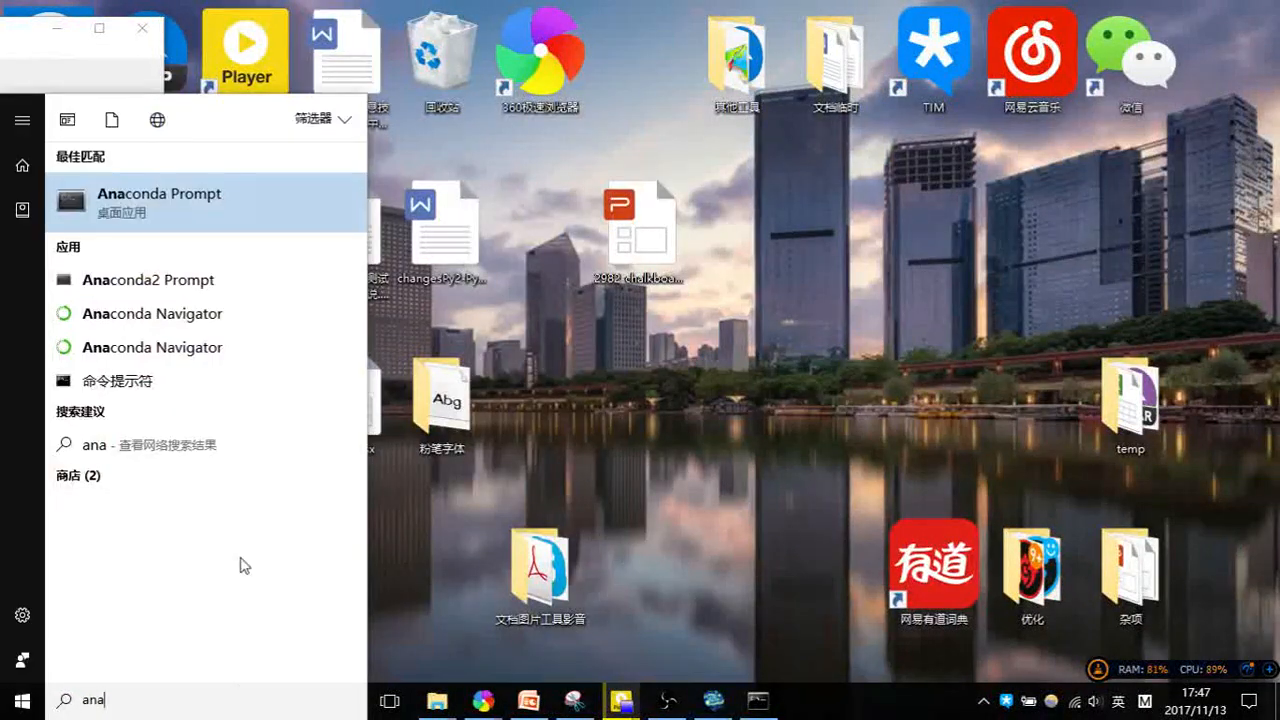
mouse_move(284, 240)
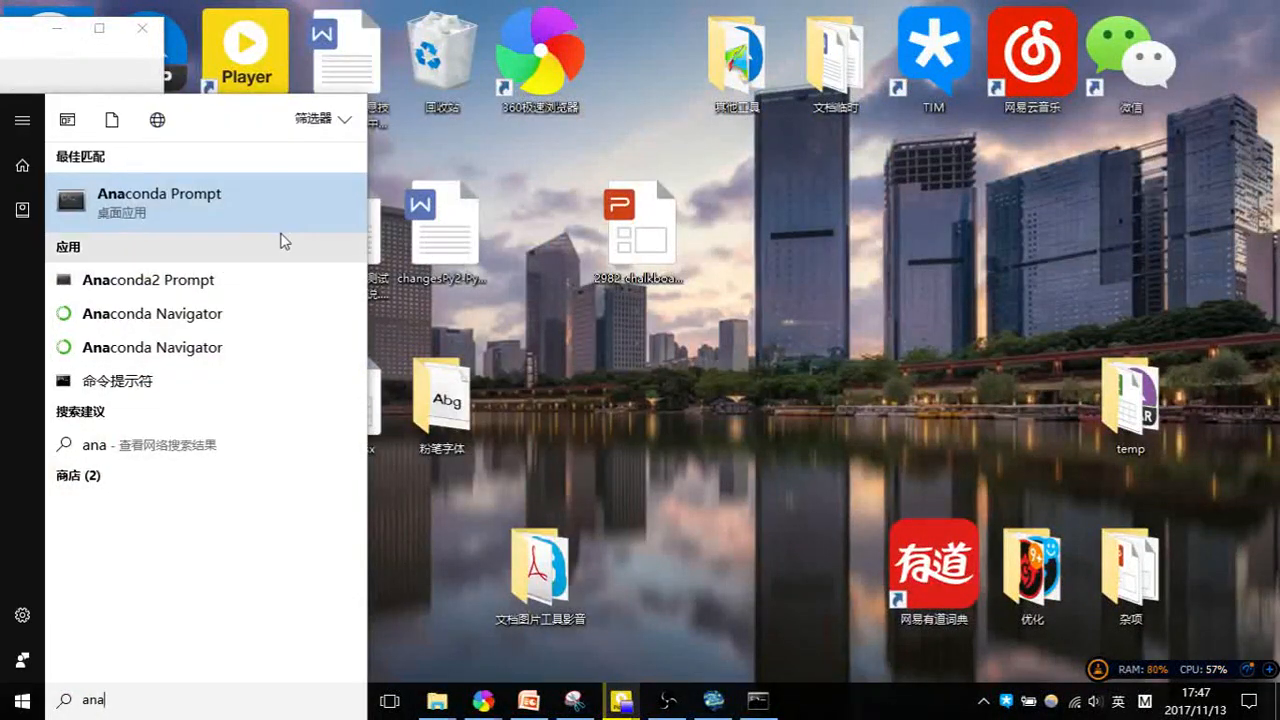
left_click(158, 200)
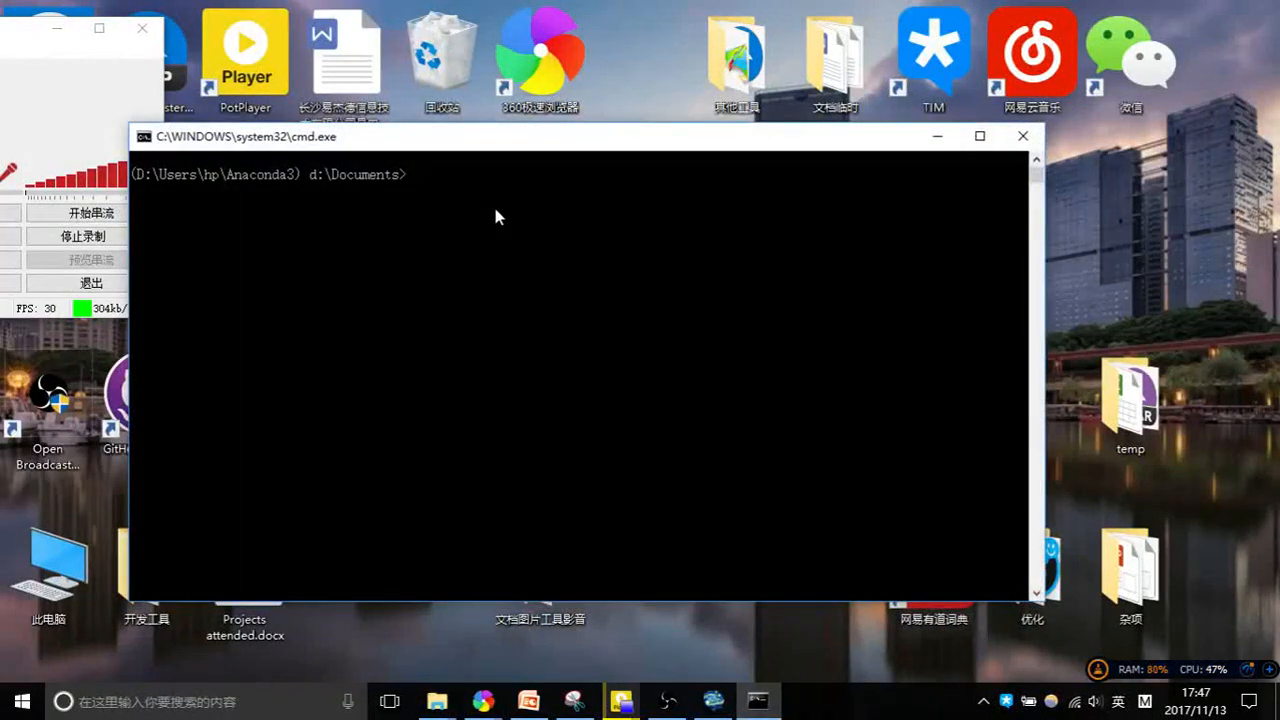
Enter 'pip install pyqt5' at the prompt to start installing PyQt5
type("t")
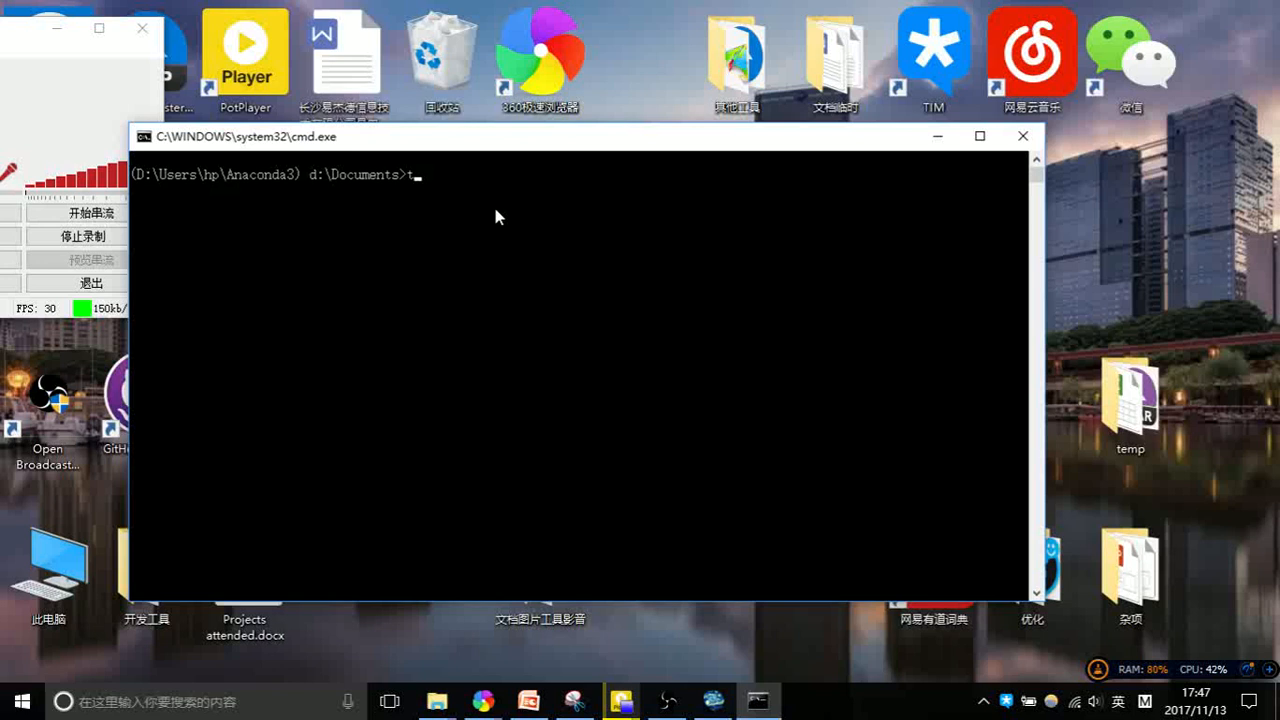
key("Backspace")
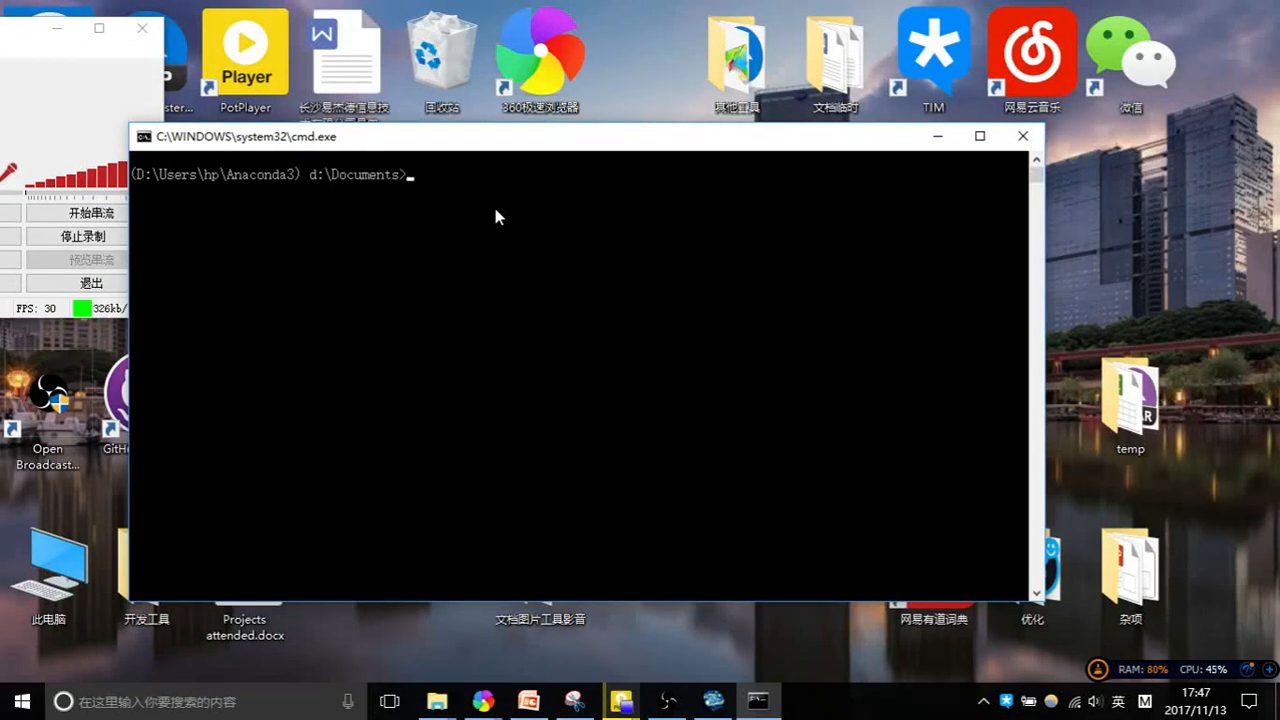
type("pip in")
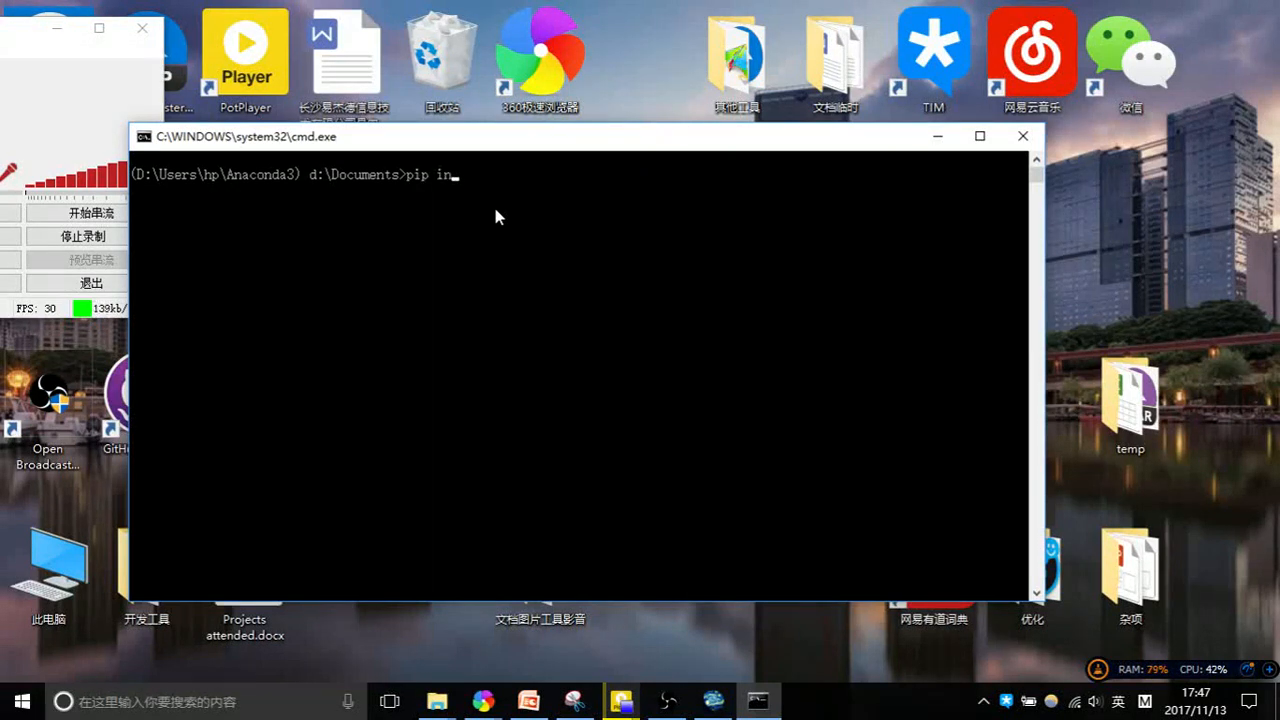
type("stall")
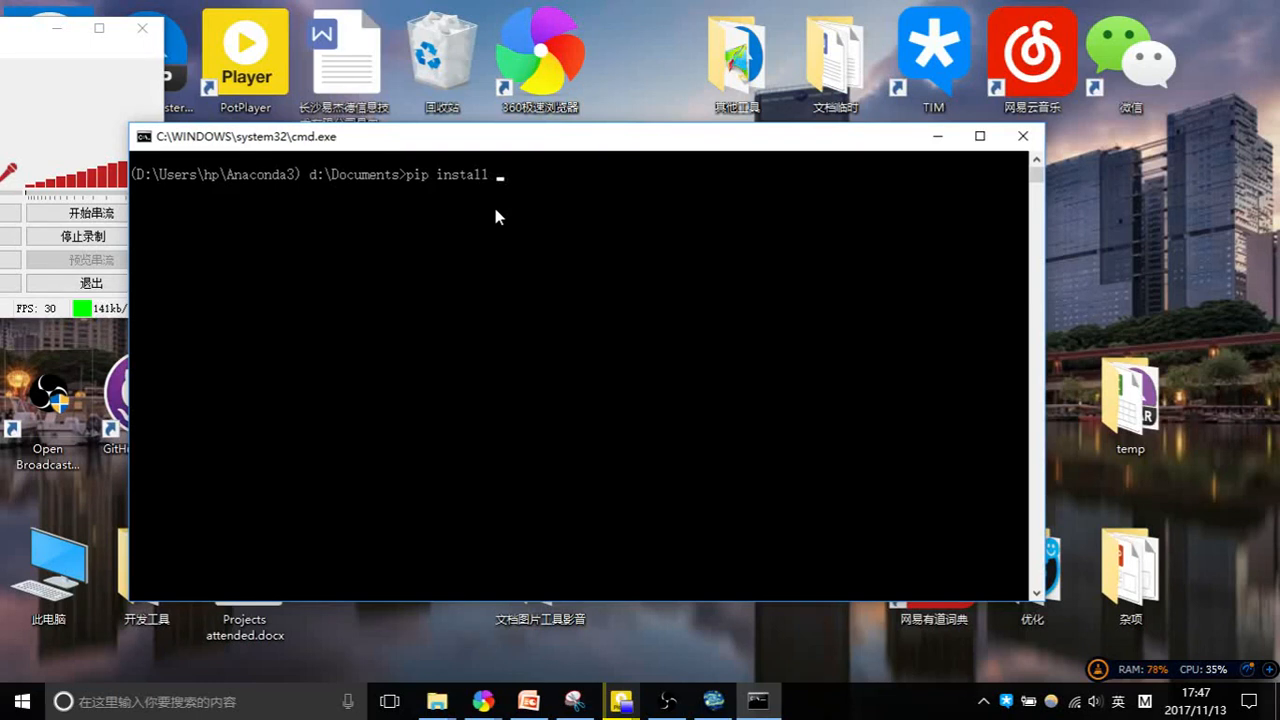
type("pyqt")
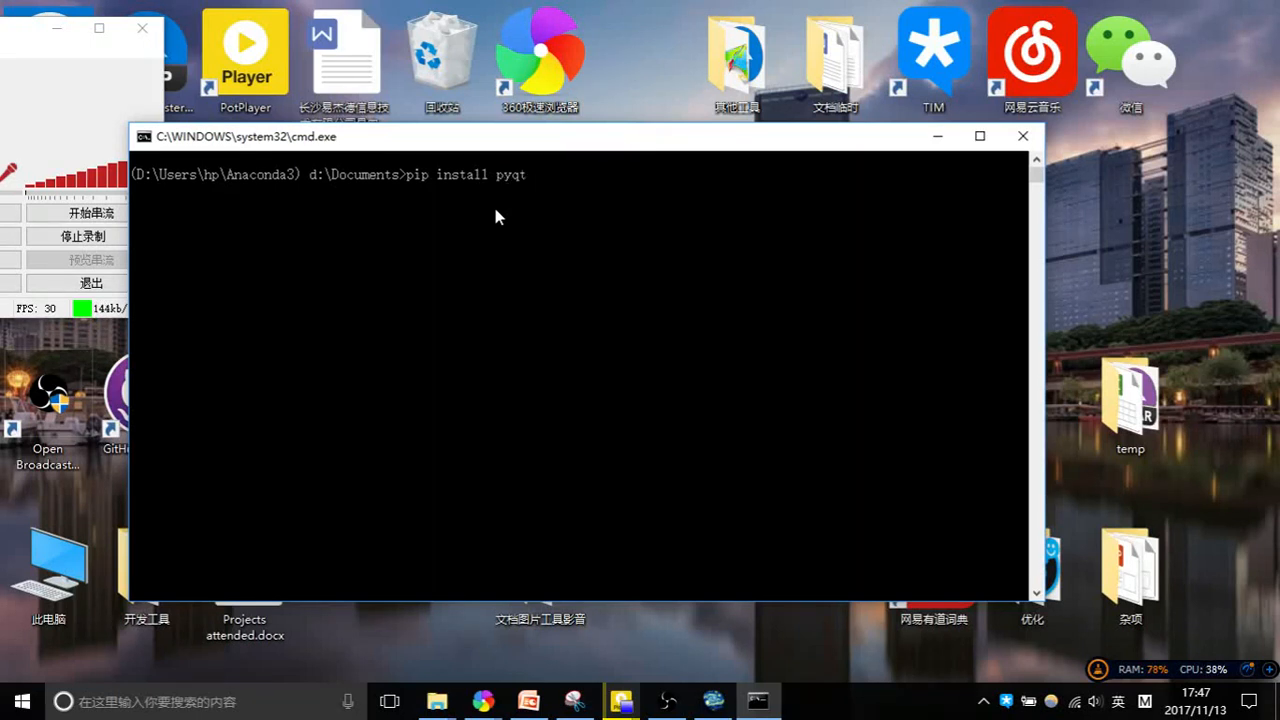
type("5")
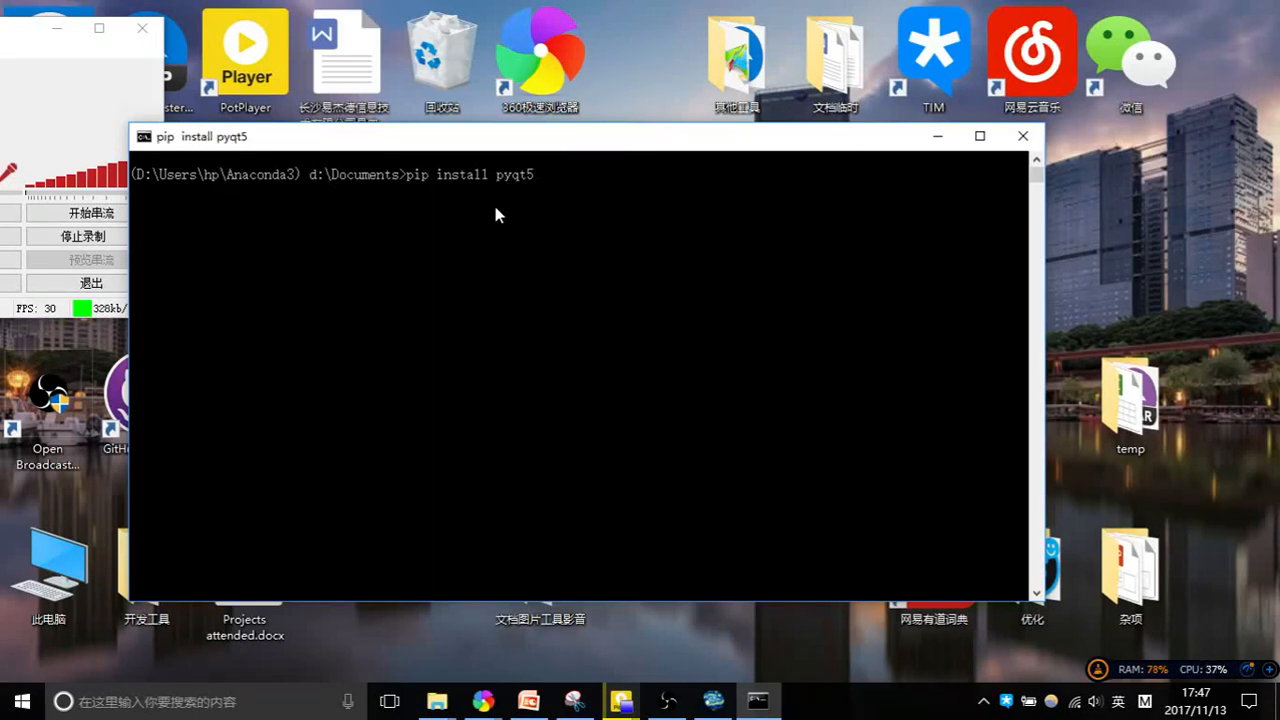